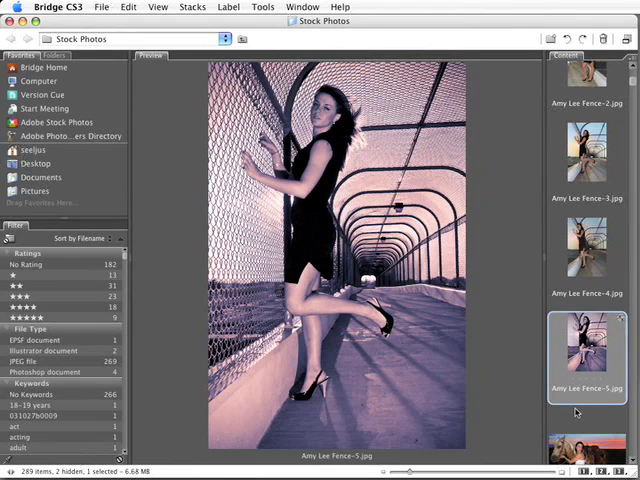
pyautogui.moveTo(416, 356)
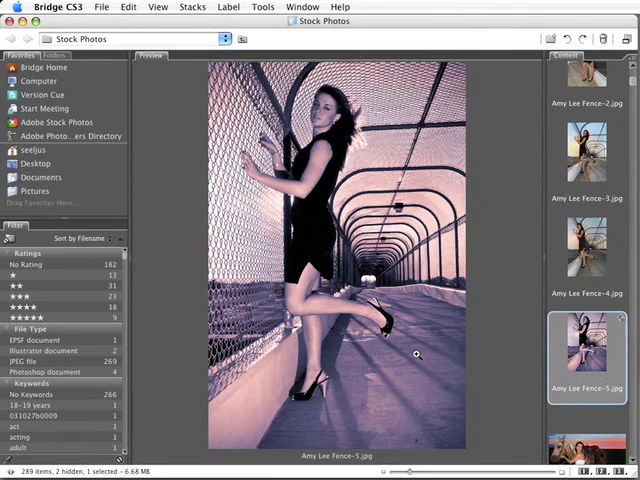
pyautogui.moveTo(424, 356)
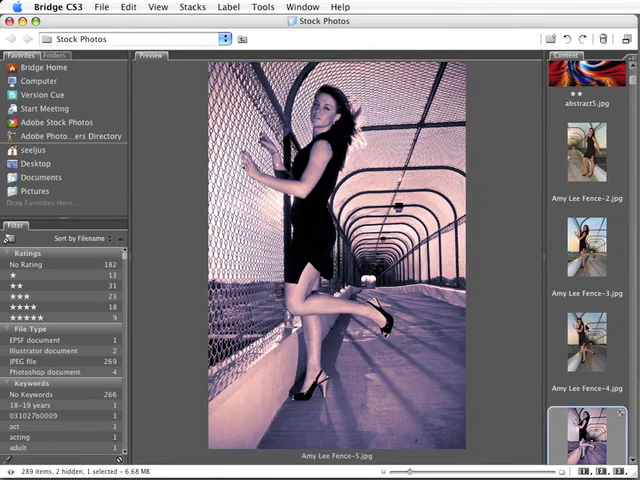
pyautogui.click(588, 270)
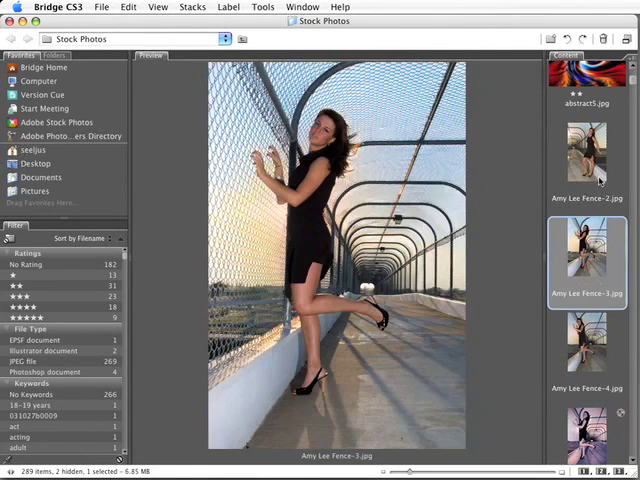
pyautogui.click(588, 344)
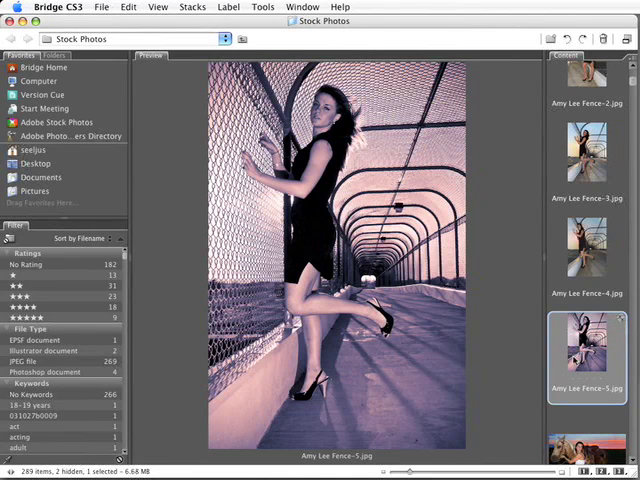
pyautogui.moveTo(580, 364)
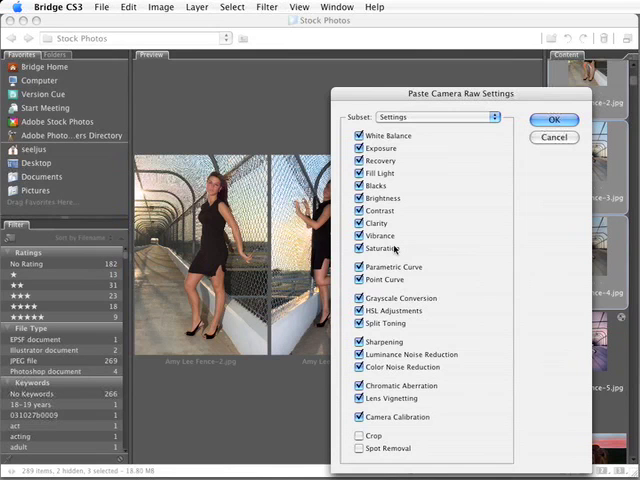
# Paste the grayscale split-tone settings onto the three fence photos with the Settings subset kept checked.
pyautogui.click(360, 248)
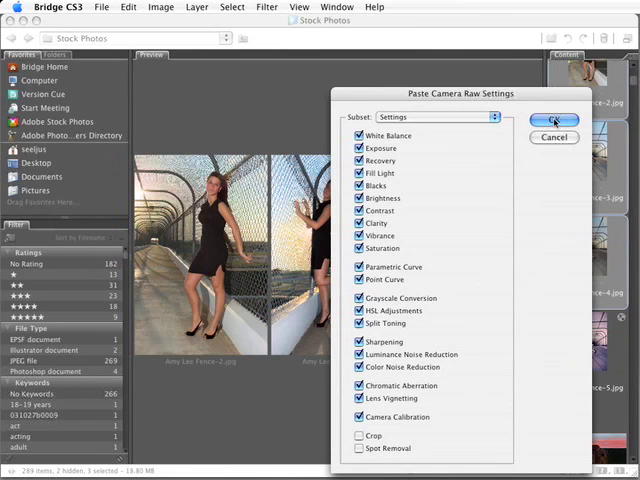
pyautogui.click(556, 120)
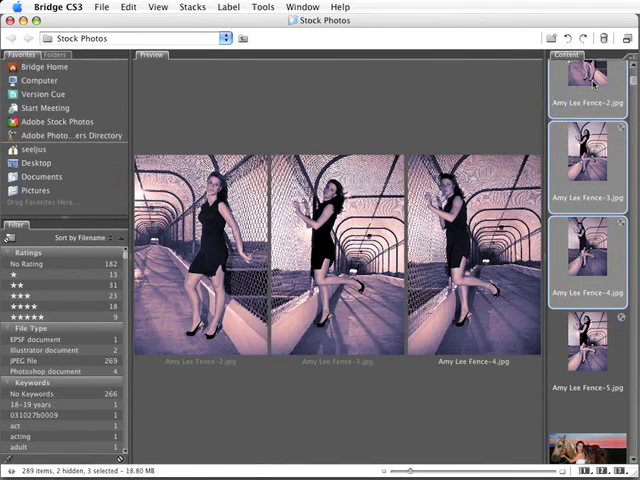
pyautogui.click(596, 76)
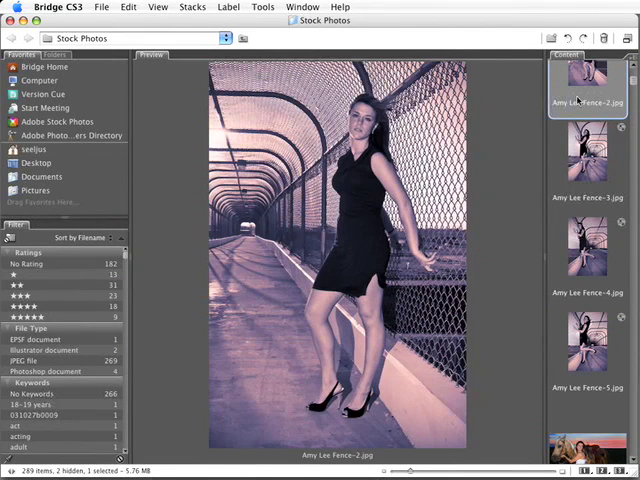
pyautogui.click(584, 156)
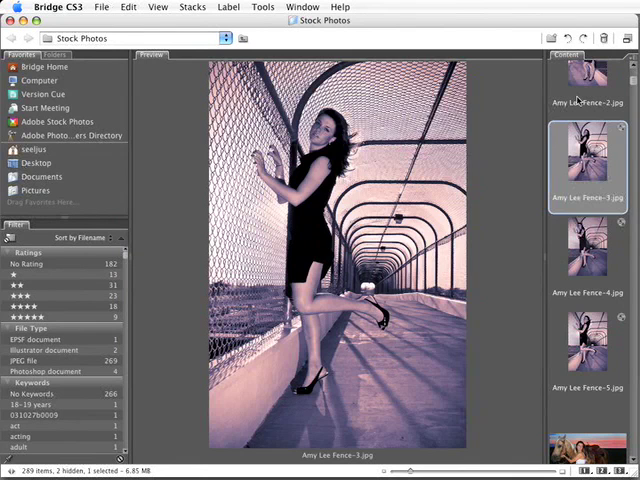
pyautogui.click(590, 342)
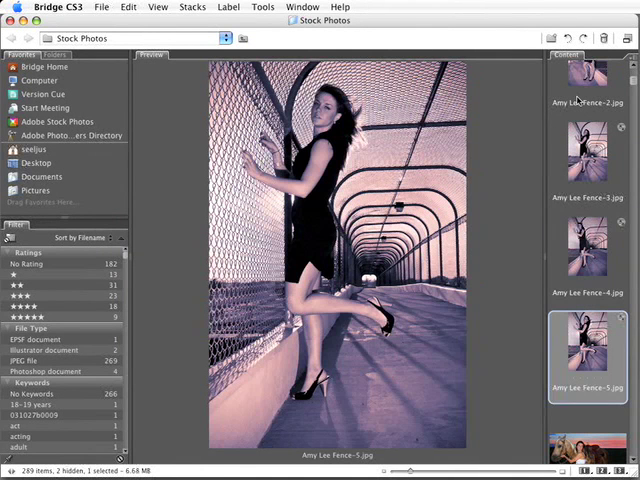